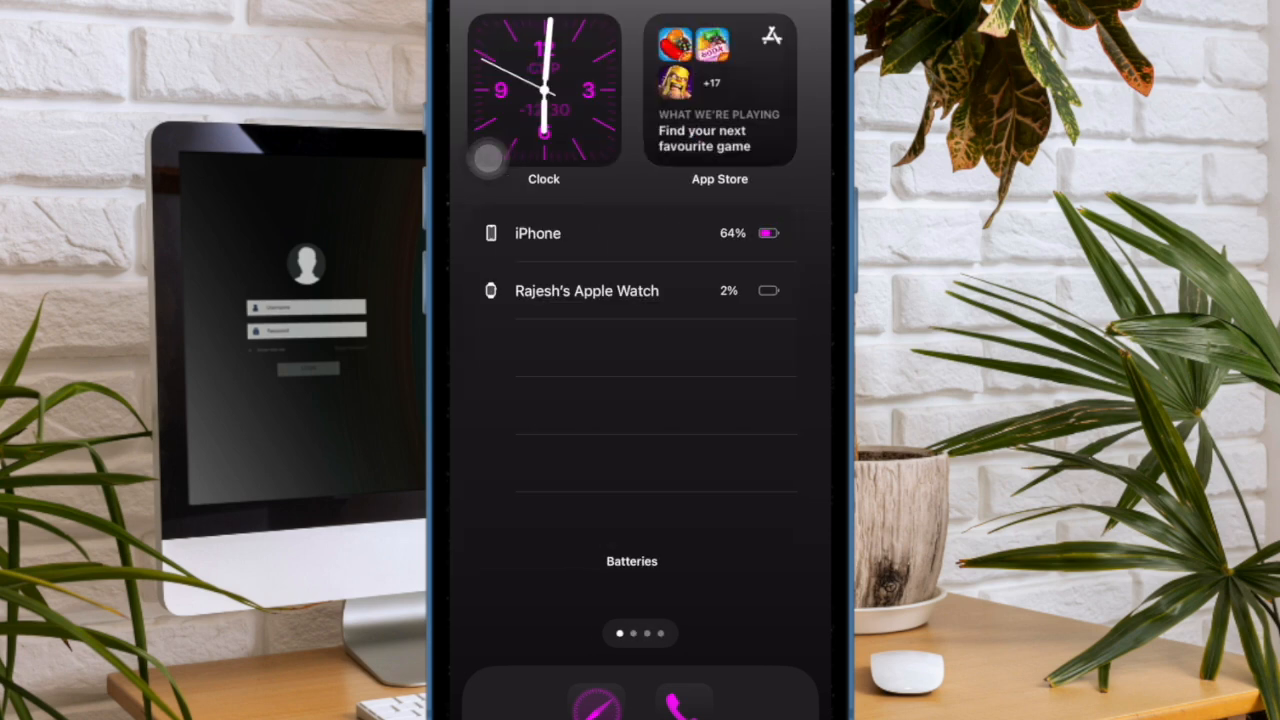
Swipe left through the Home Screen pages to reach the last page of apps
{"action": "scroll", "scroll_direction": "left", "scroll_amount": 3}
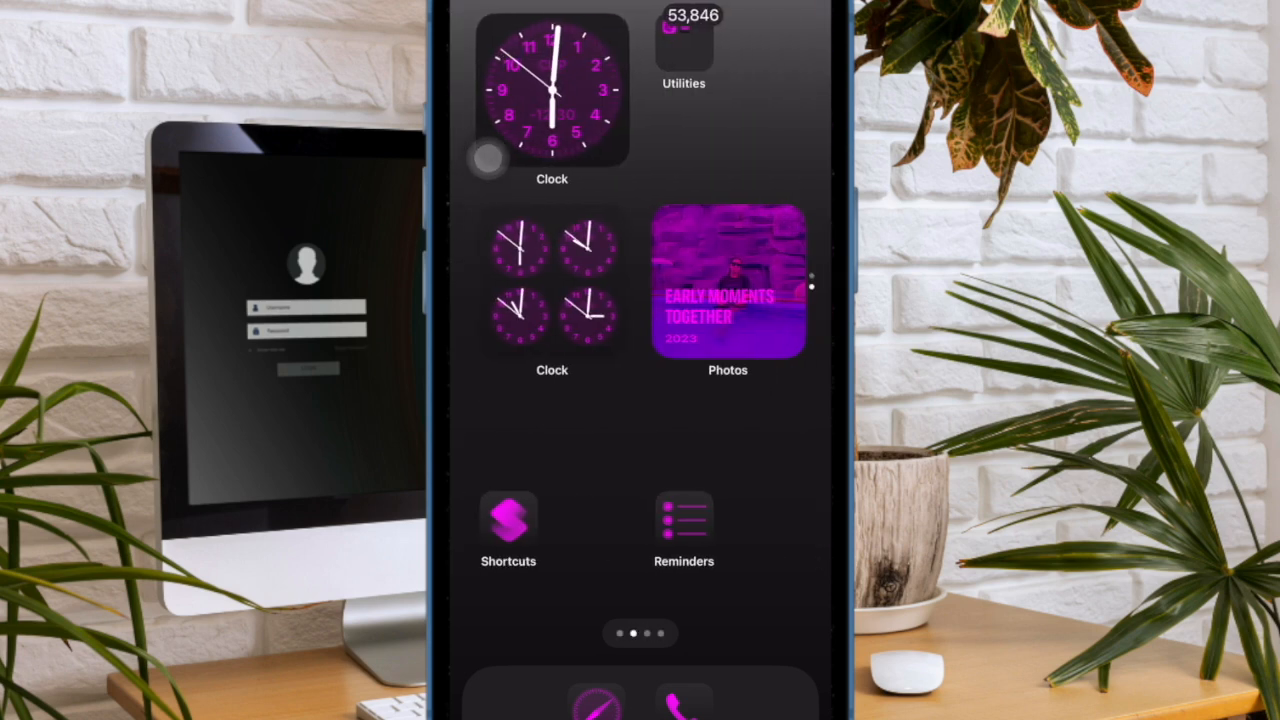
{"action": "scroll", "scroll_direction": "left", "scroll_amount": 3}
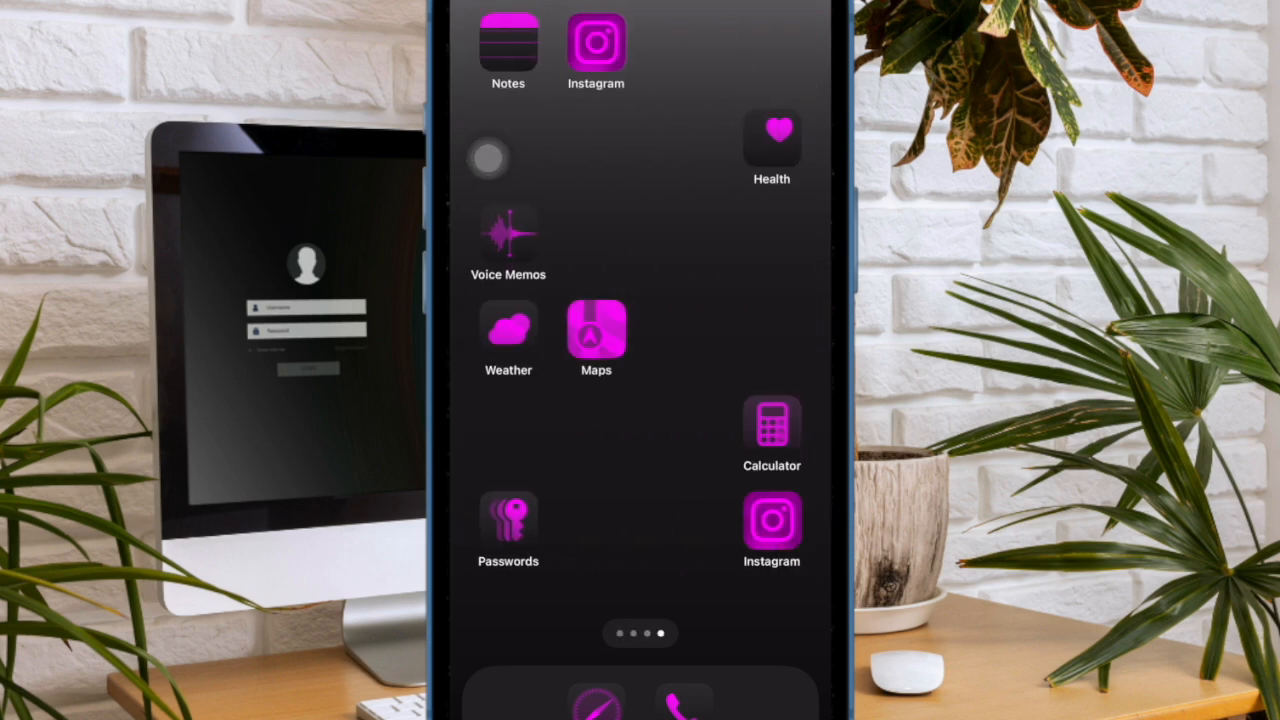
{"action": "scroll", "scroll_direction": "left", "scroll_amount": 3}
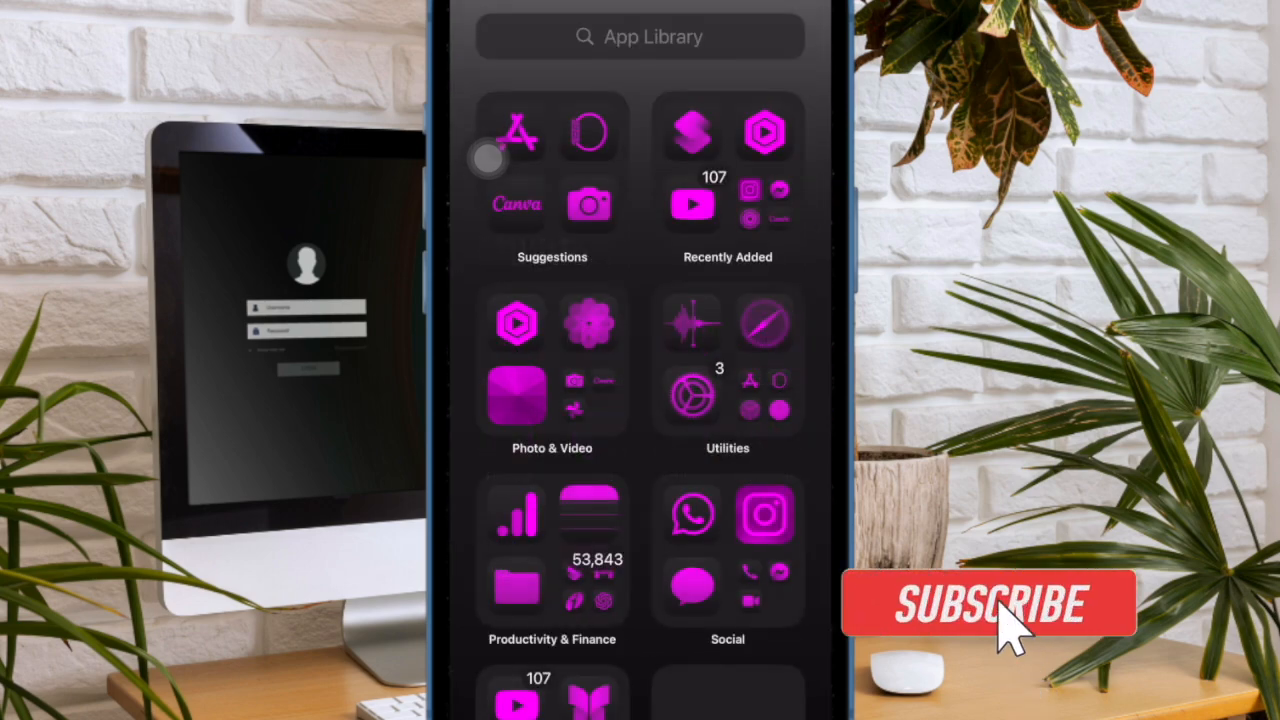
{"action": "left_click", "coordinate": [988, 602]}
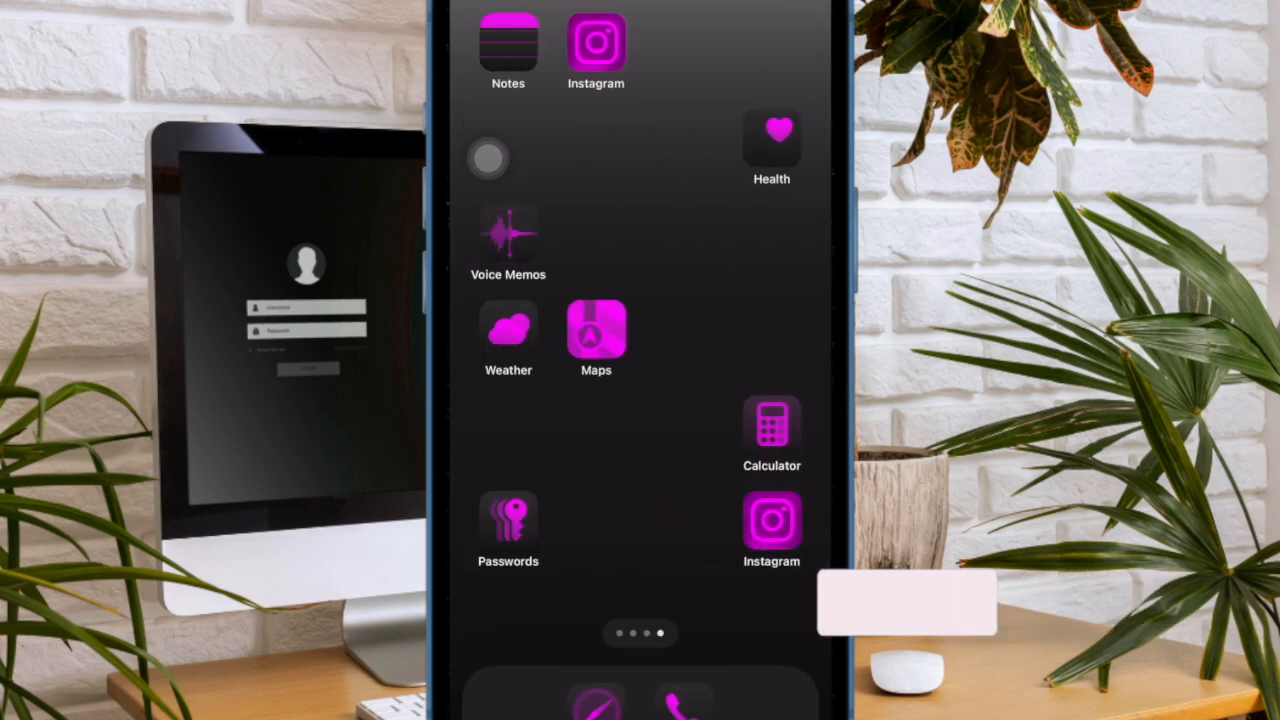
Swipe left past the last Home Screen page into the App Library
{"action": "scroll", "scroll_direction": "left", "scroll_amount": 3}
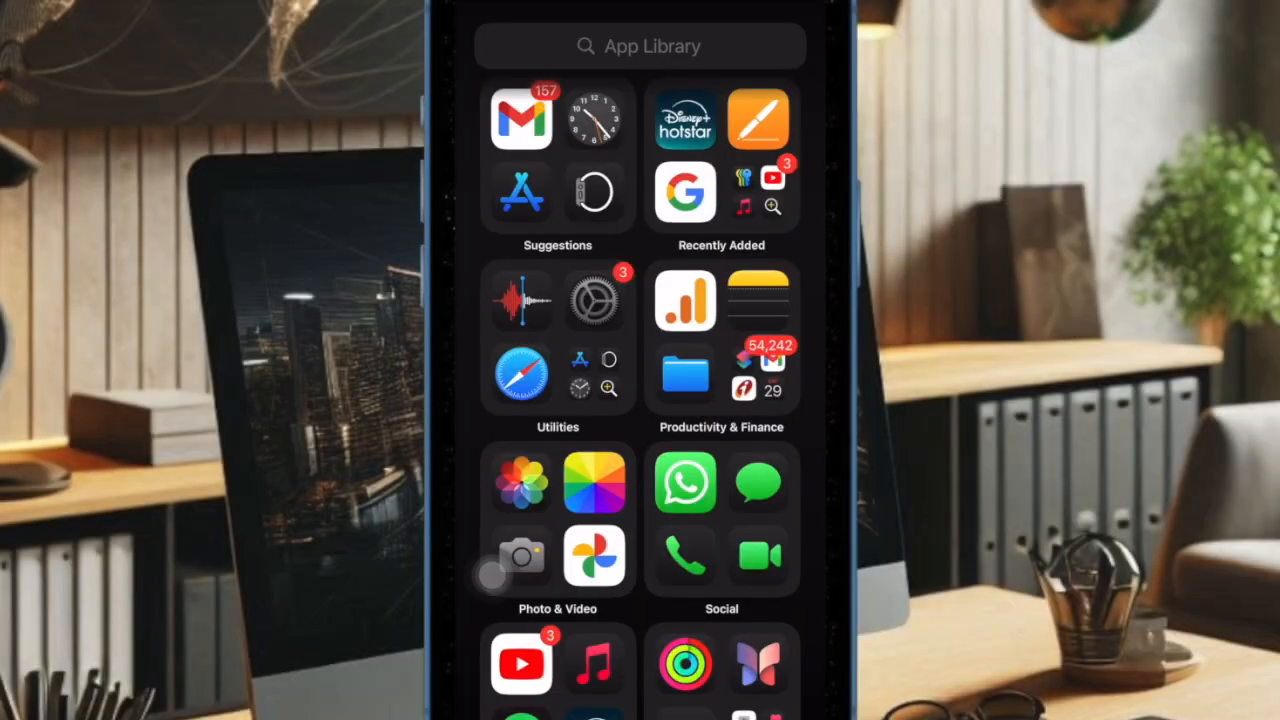
Return from the App Library to the Home Screen page with WhatsApp and Calculator
{"action": "scroll", "scroll_direction": "down", "scroll_amount": 3}
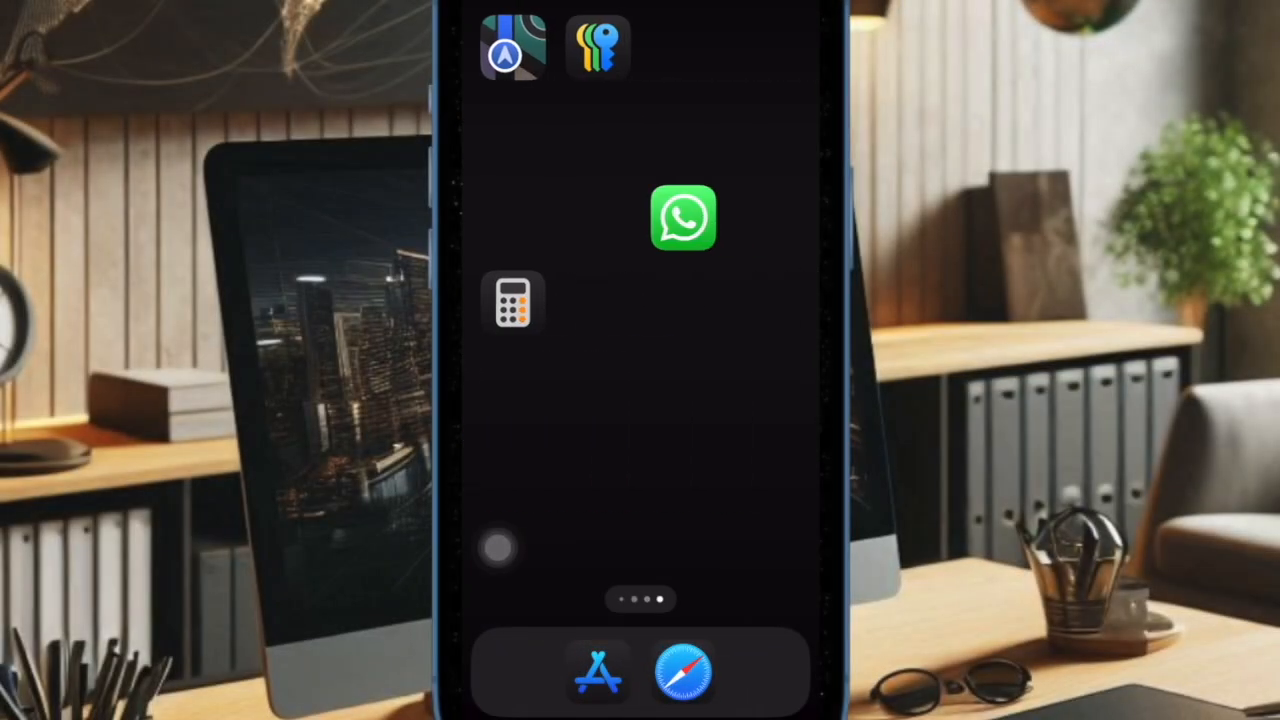
{"action": "scroll", "scroll_direction": "left", "scroll_amount": 3}
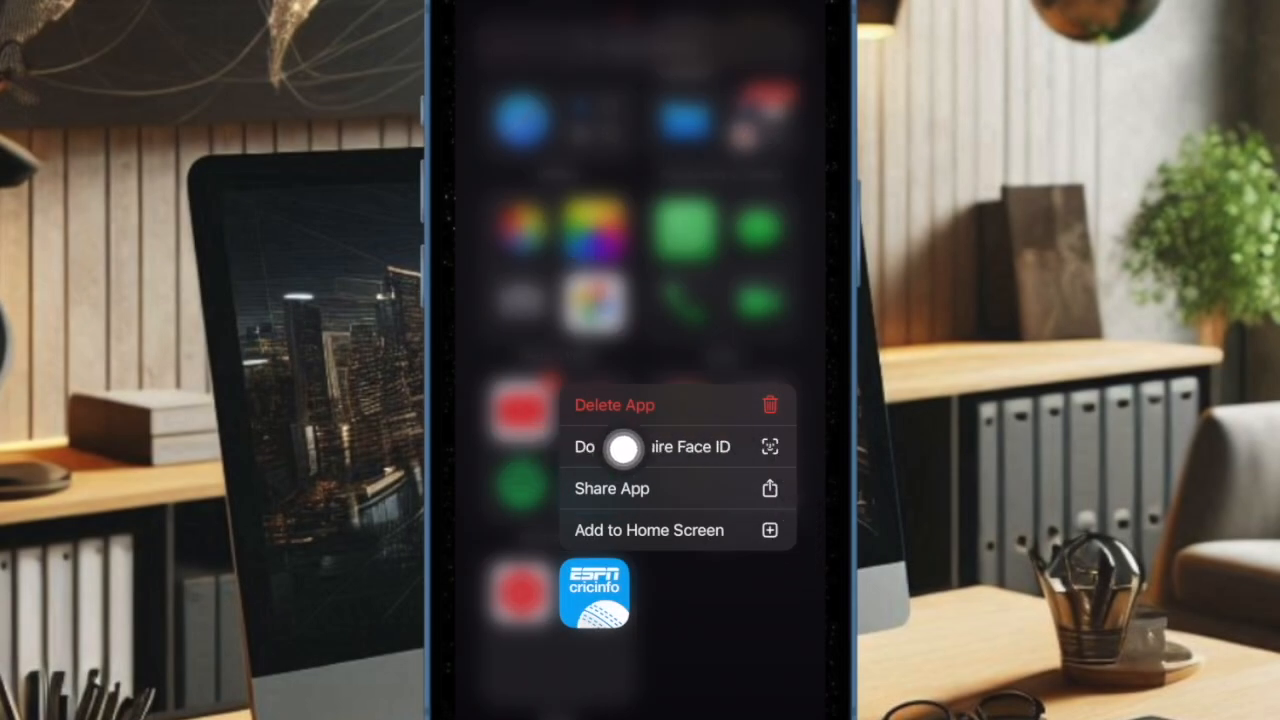
{"action": "left_click", "coordinate": [660, 448]}
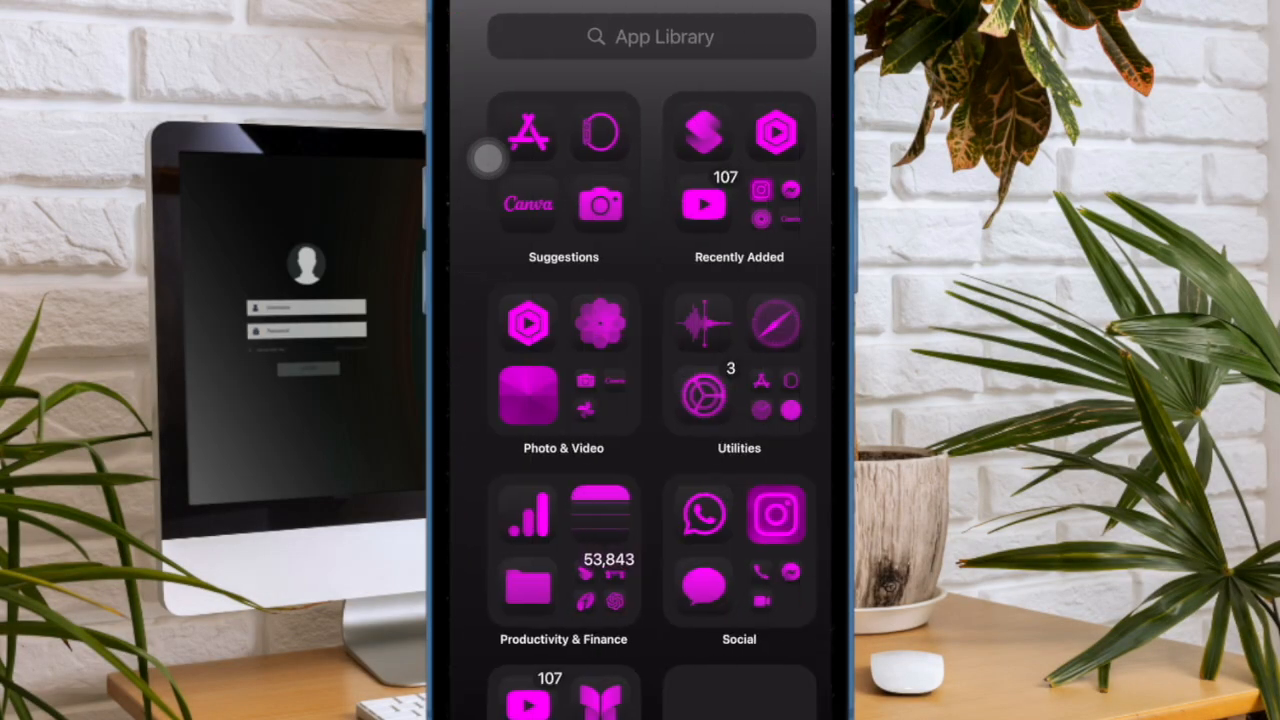
Expand the Social category to list FaceTime, Instagram, Messages, Messenger, Phone and WhatsApp
{"action": "left_click", "coordinate": [740, 556]}
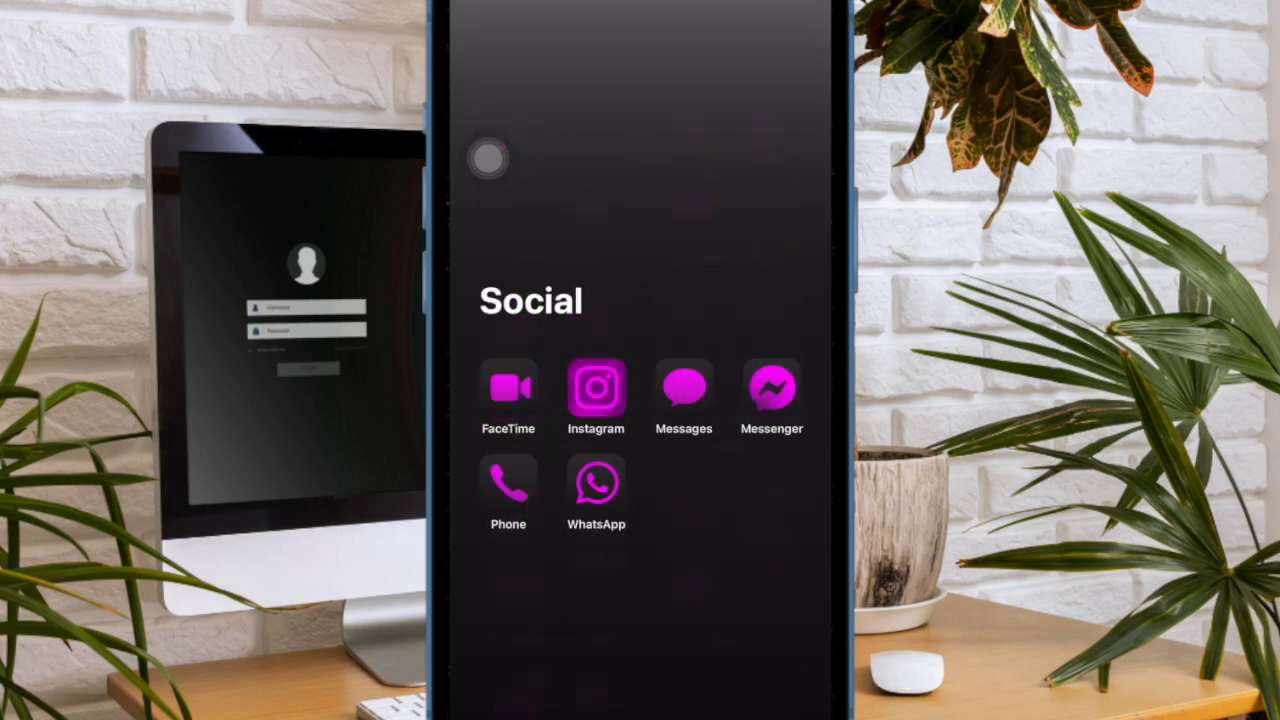